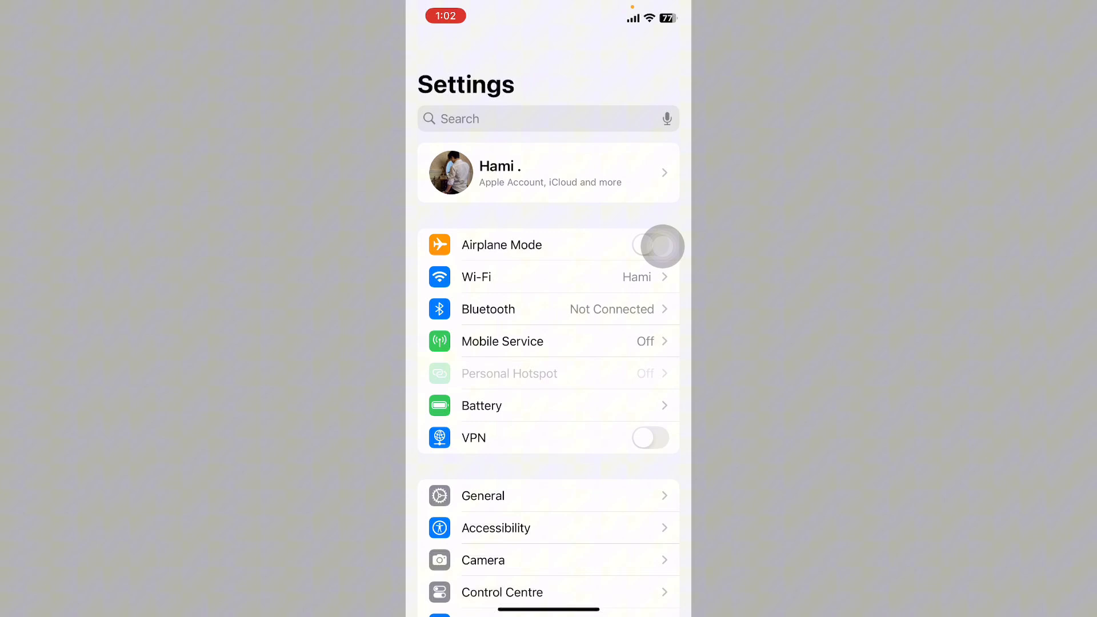
- Check the Wi-Fi networks, then return to the main Settings list
{"action": "left_click", "coordinate": [476, 277]}
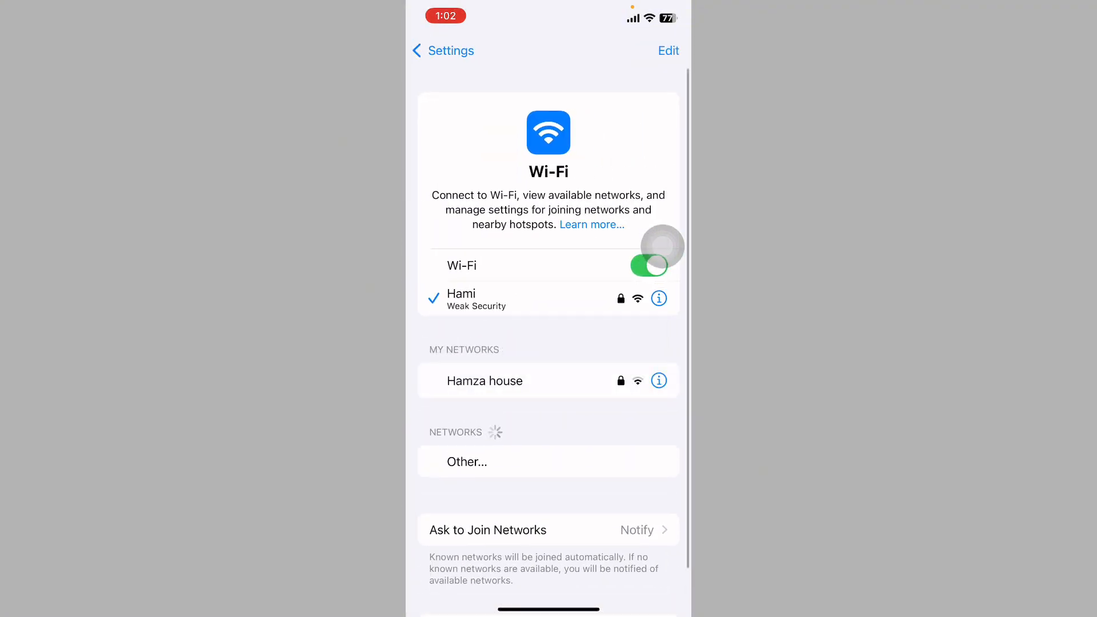
{"action": "left_click", "coordinate": [440, 51]}
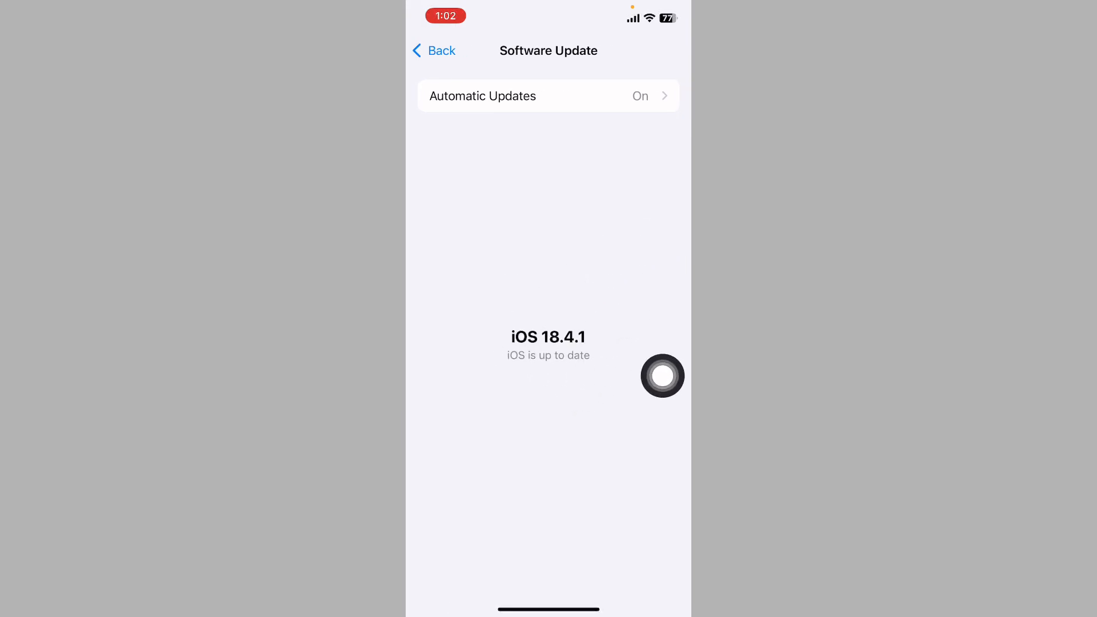
- Return to General and review VPN & Device Management
{"action": "left_click", "coordinate": [443, 50]}
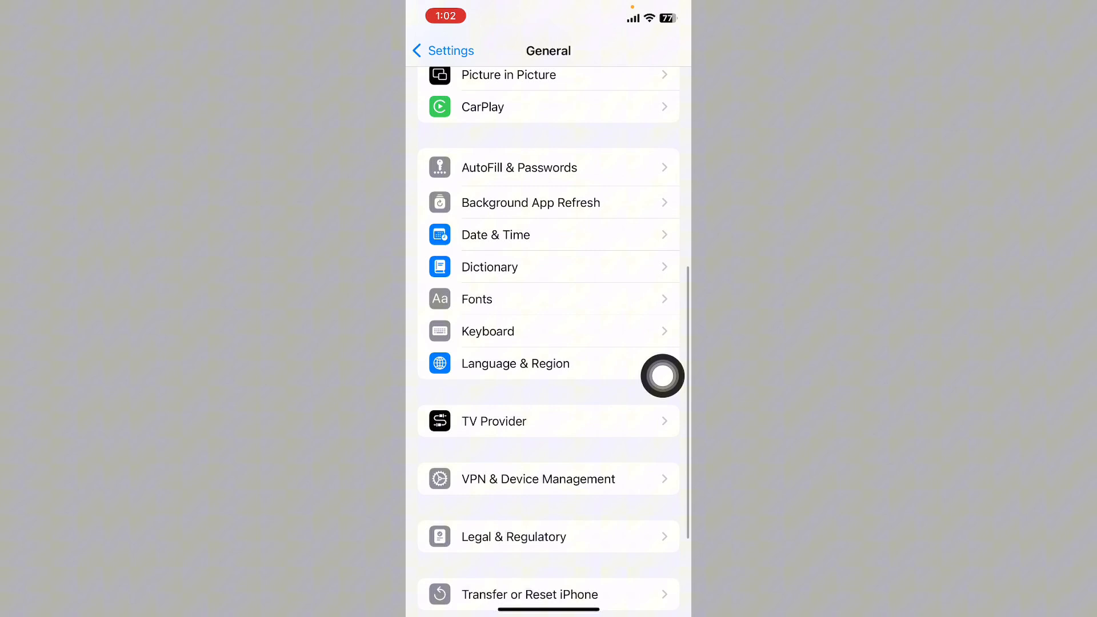
{"action": "left_click", "coordinate": [538, 479]}
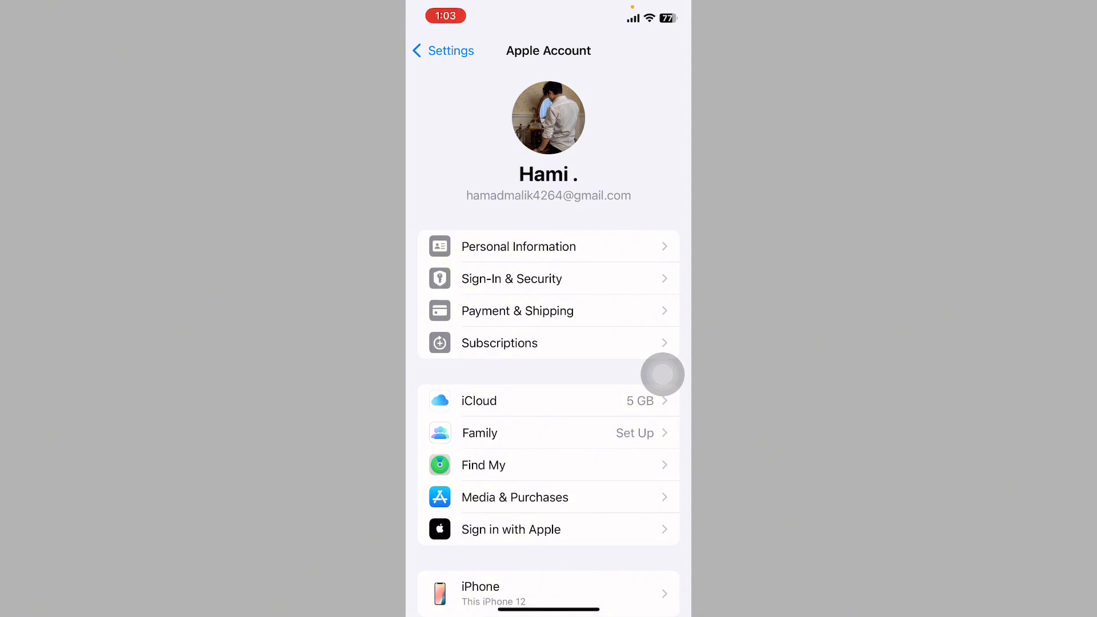
- Bring up the Add Payment card form under Payment & Shipping
{"action": "left_click", "coordinate": [518, 311]}
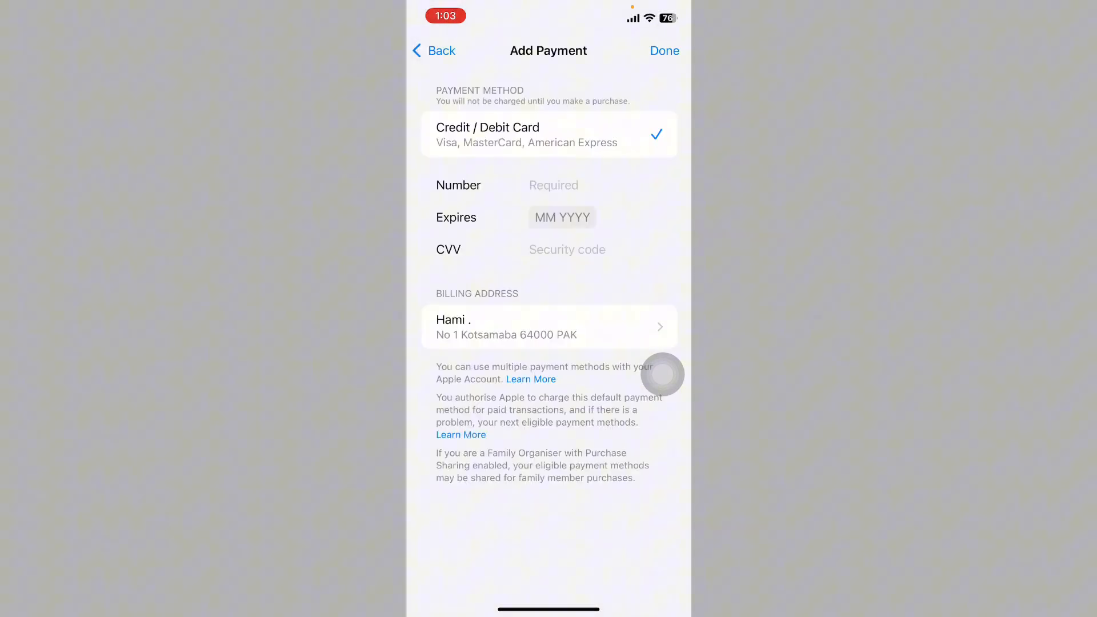
{"action": "left_click", "coordinate": [569, 185]}
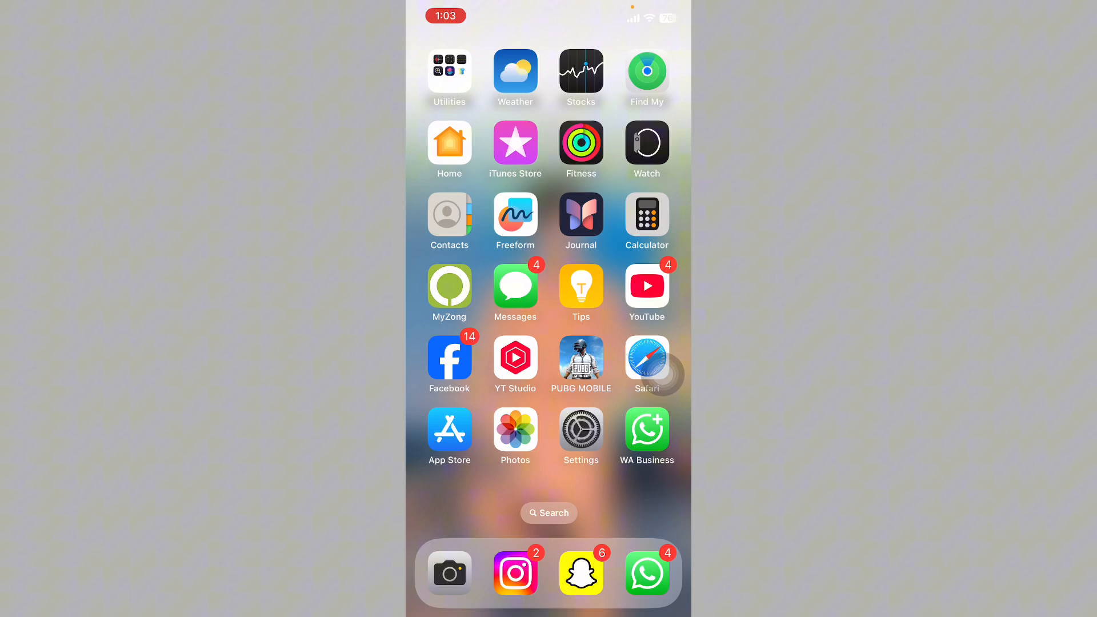
- Reopen Settings and view Screen Time's Content & Privacy Restrictions, confirming they're off
{"action": "left_click", "coordinate": [581, 429]}
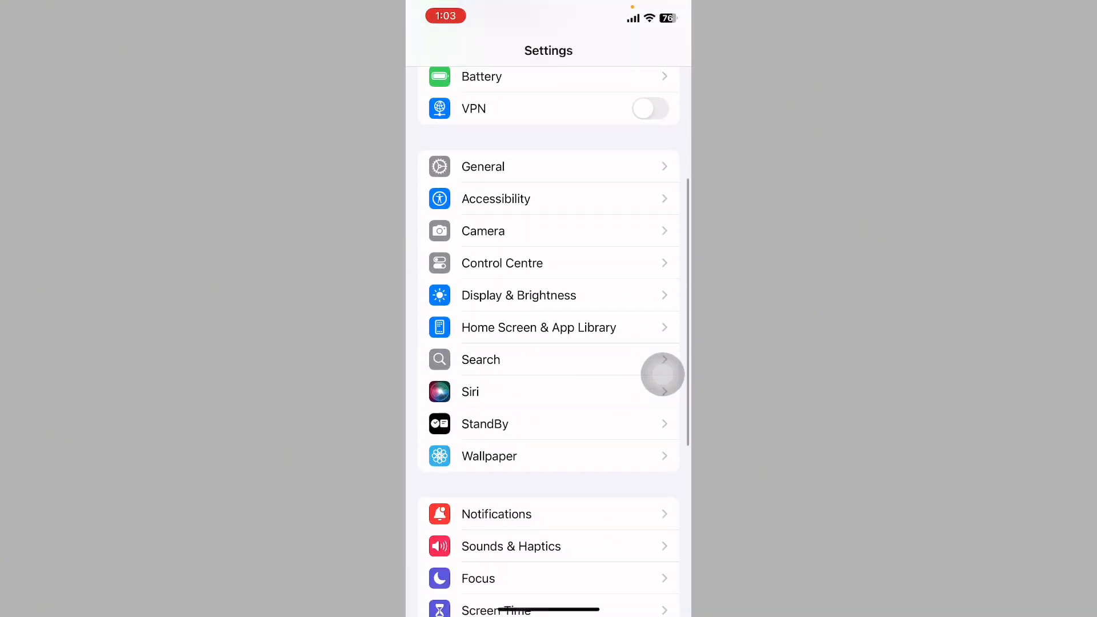
{"action": "left_click", "coordinate": [496, 609]}
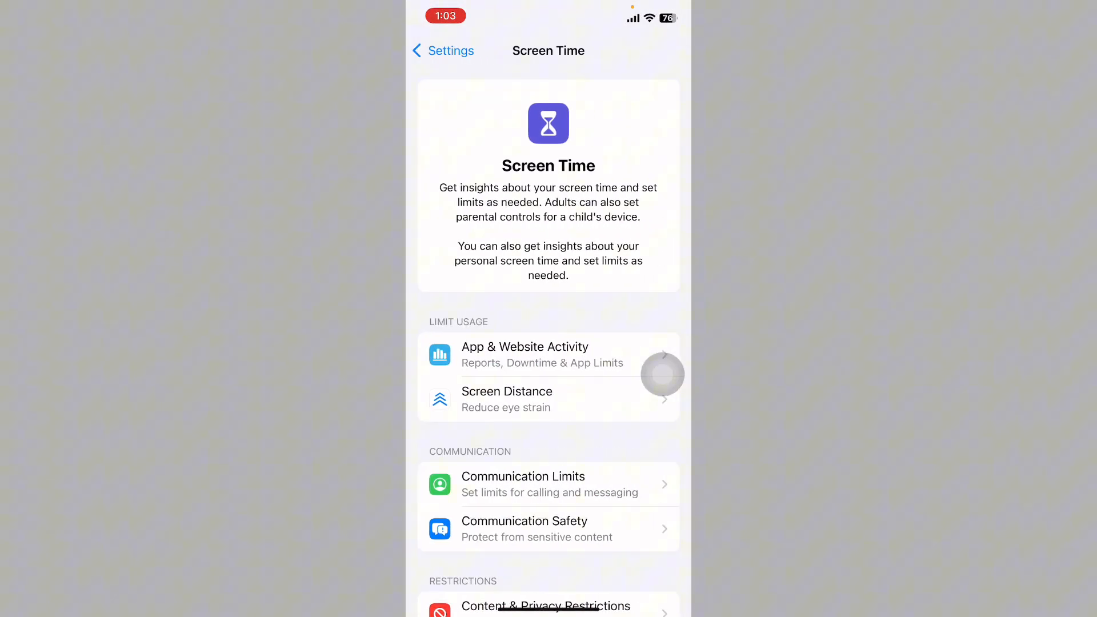
{"action": "left_click", "coordinate": [552, 606]}
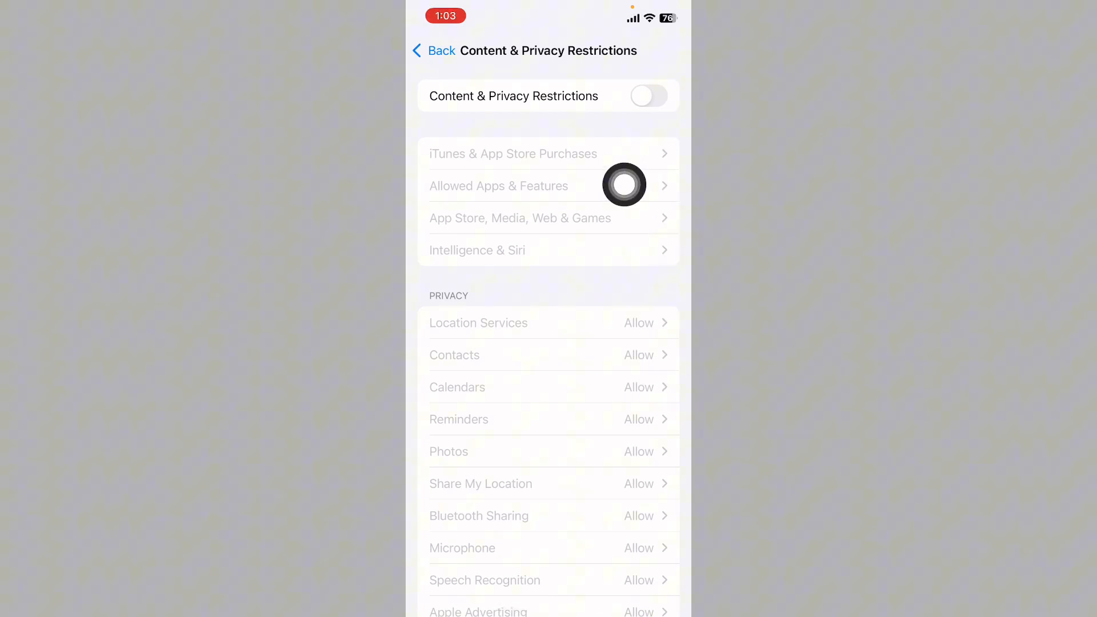
- Go back through Screen Time to the main Settings list
{"action": "left_click", "coordinate": [436, 51]}
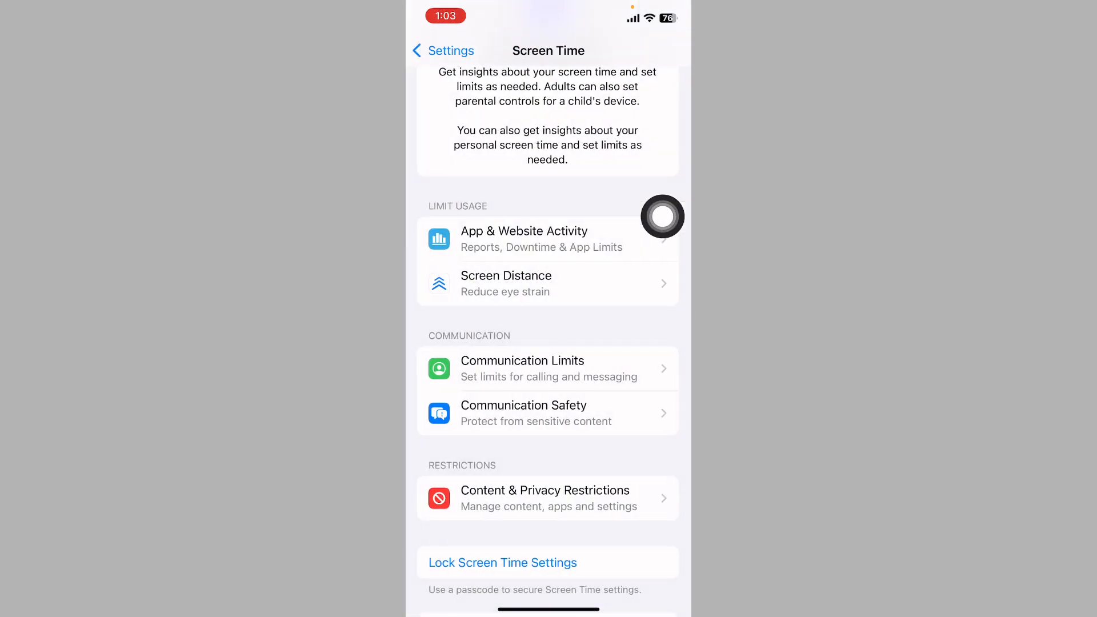
{"action": "left_click", "coordinate": [443, 51]}
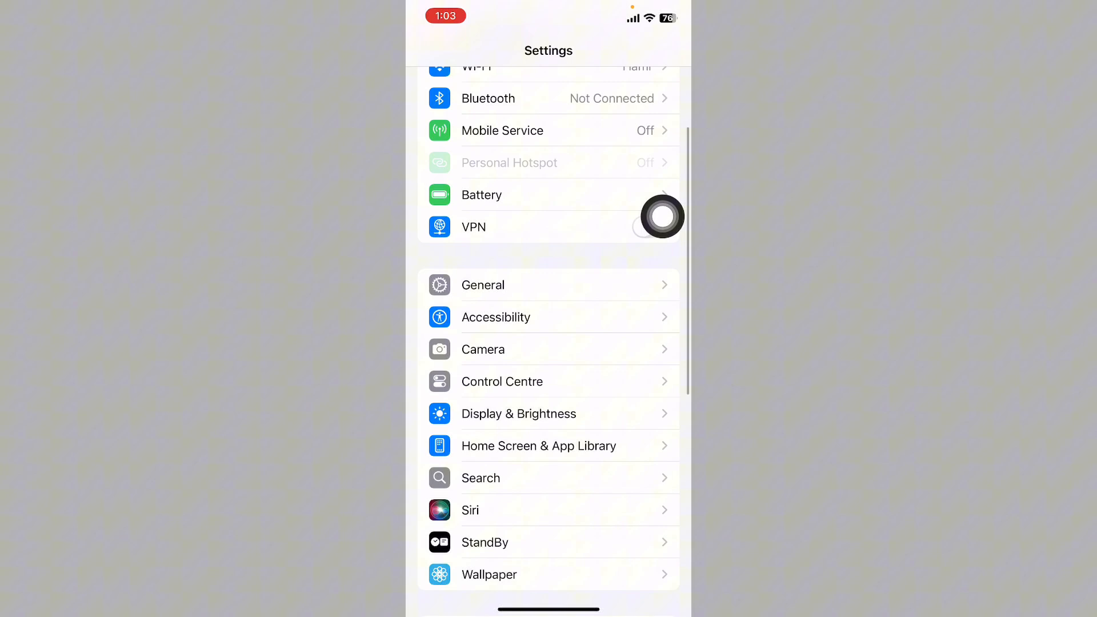